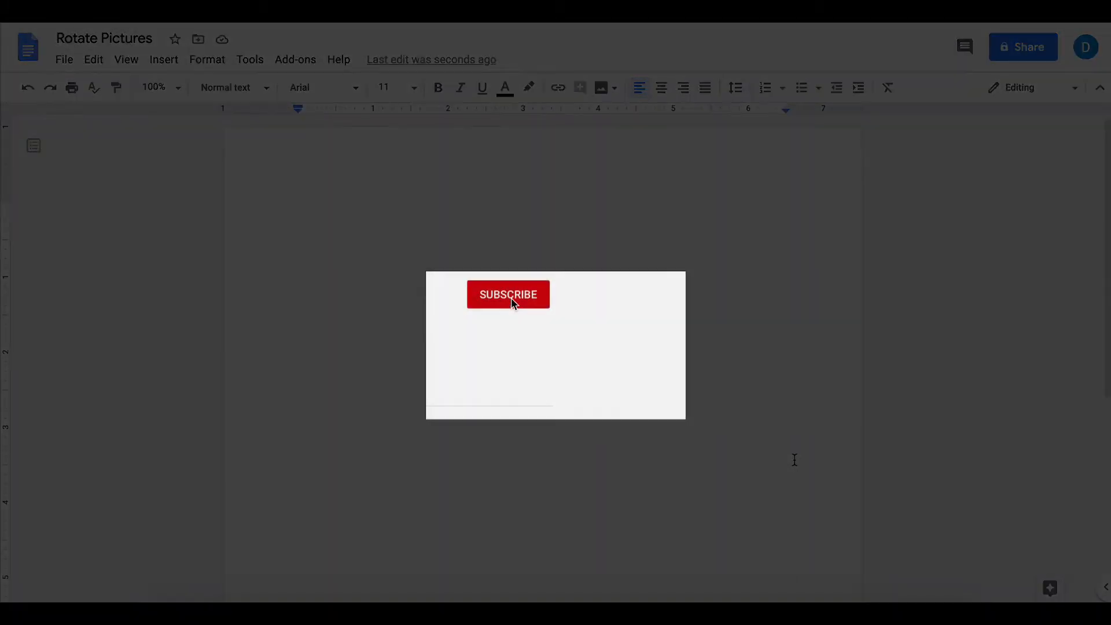
Insert the white rabbit photo into the document so it fills the page width.
{"action": "left_click", "coordinate": [507, 294]}
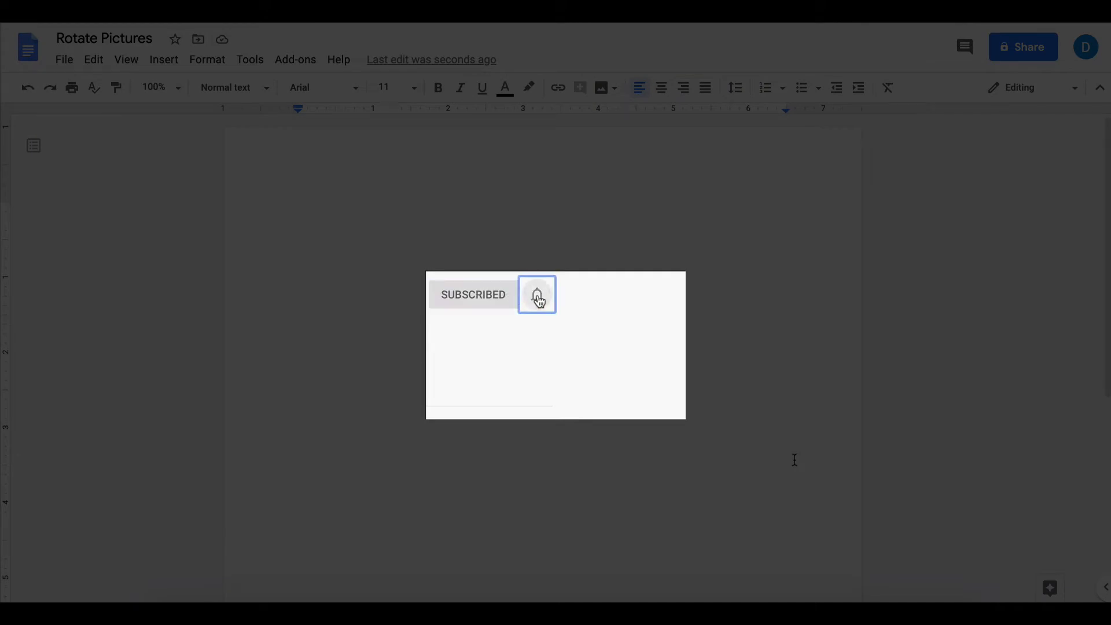
{"action": "left_click", "coordinate": [537, 295]}
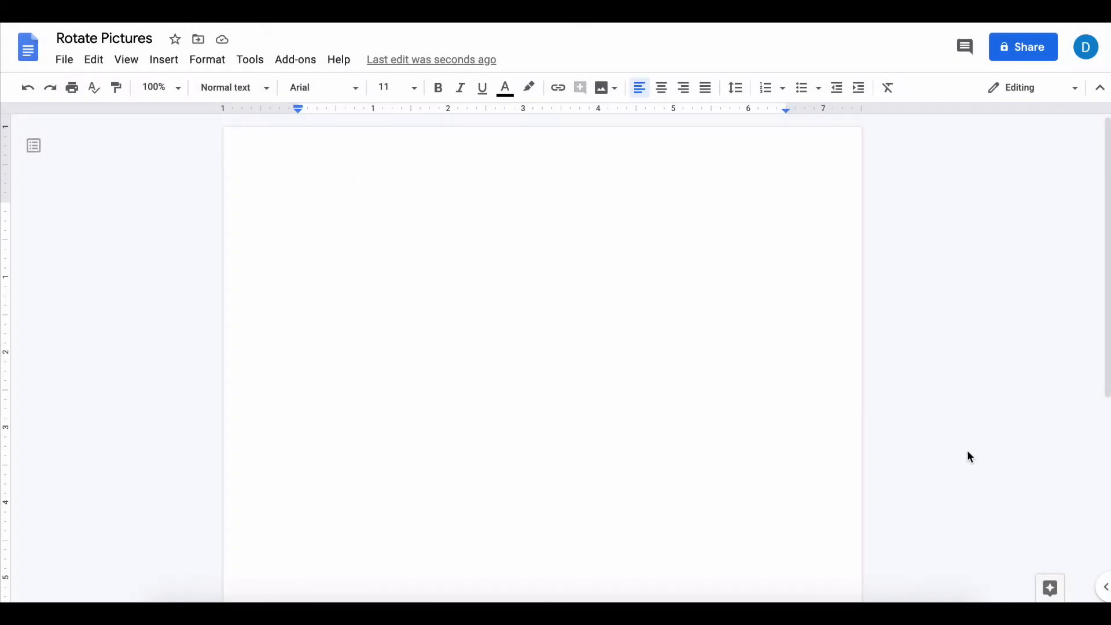
{"action": "mouse_move", "coordinate": [930, 577]}
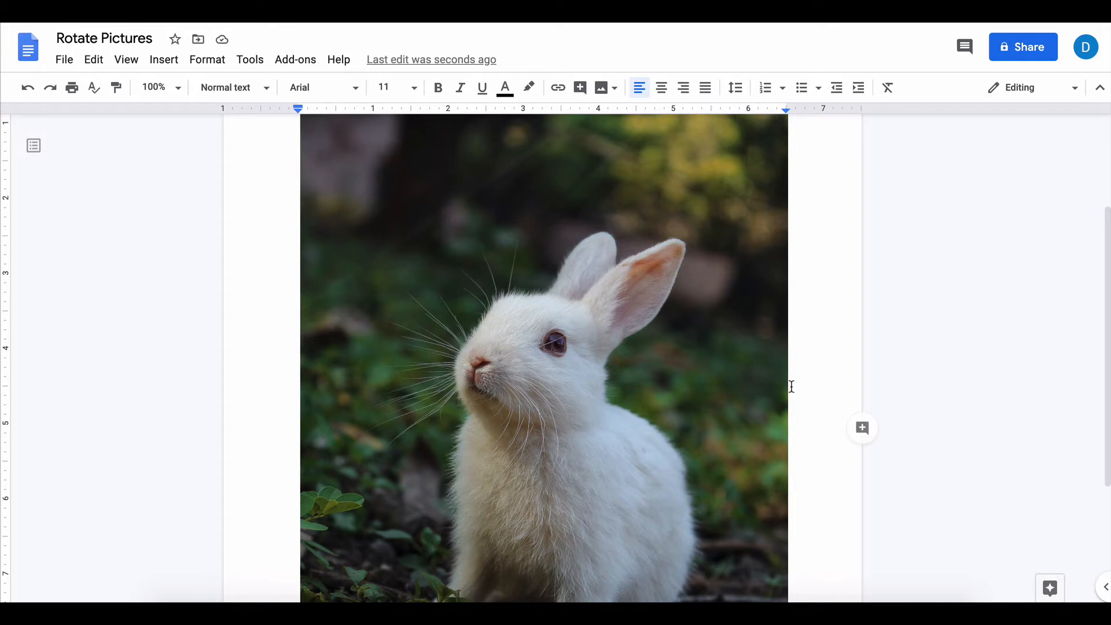
Bring up the rabbit photo's Size & rotation settings from its Image options.
{"action": "scroll", "scroll_direction": "down", "scroll_amount": 3}
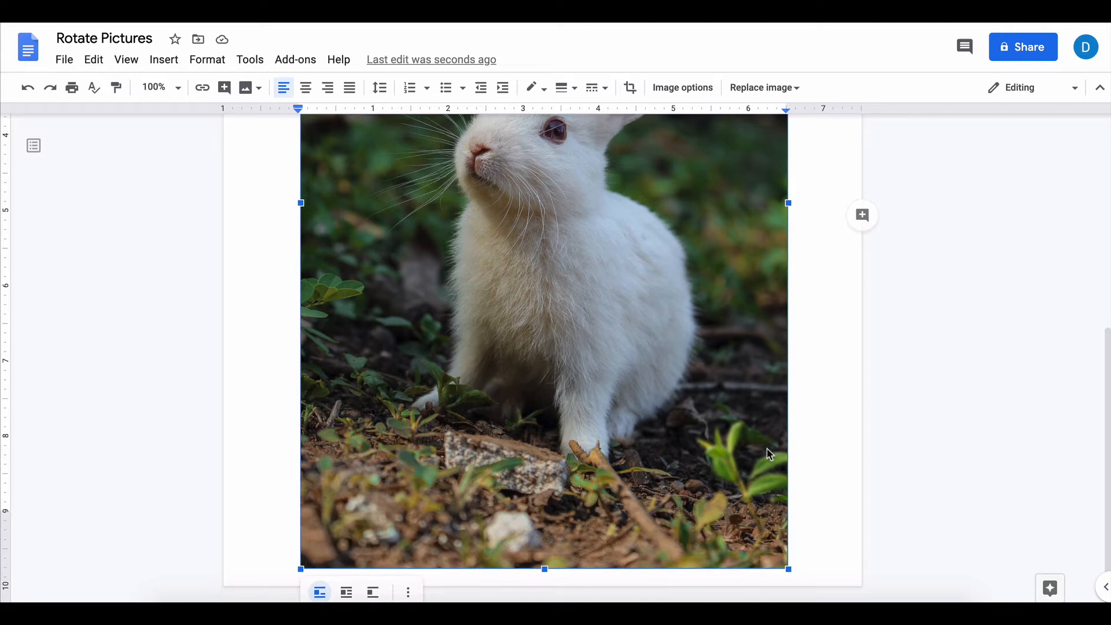
{"action": "mouse_move", "coordinate": [389, 573]}
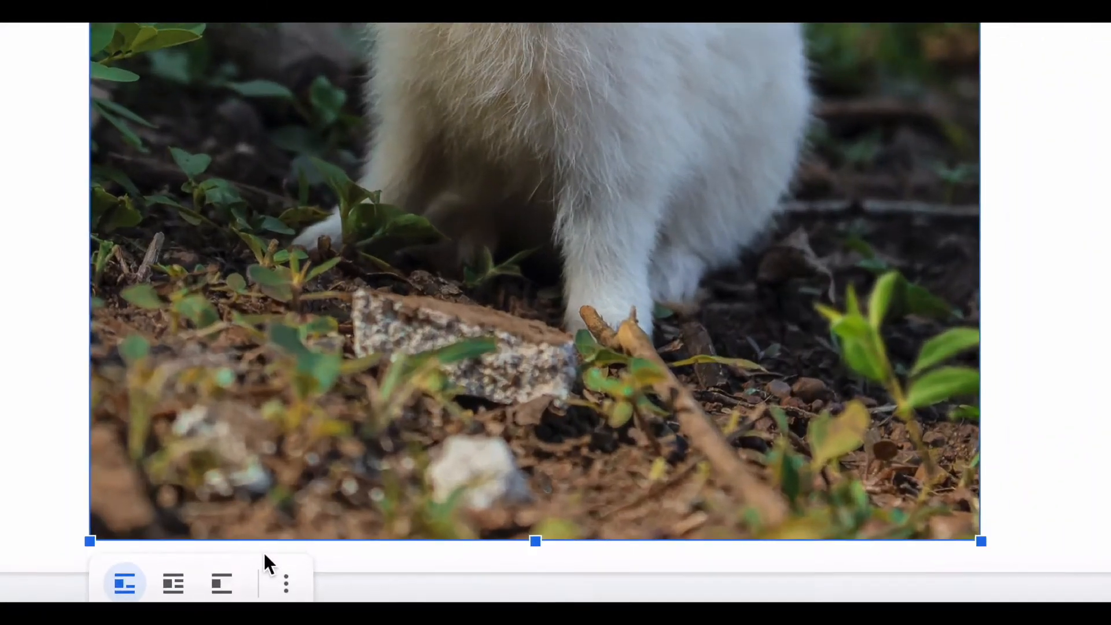
{"action": "mouse_move", "coordinate": [286, 582]}
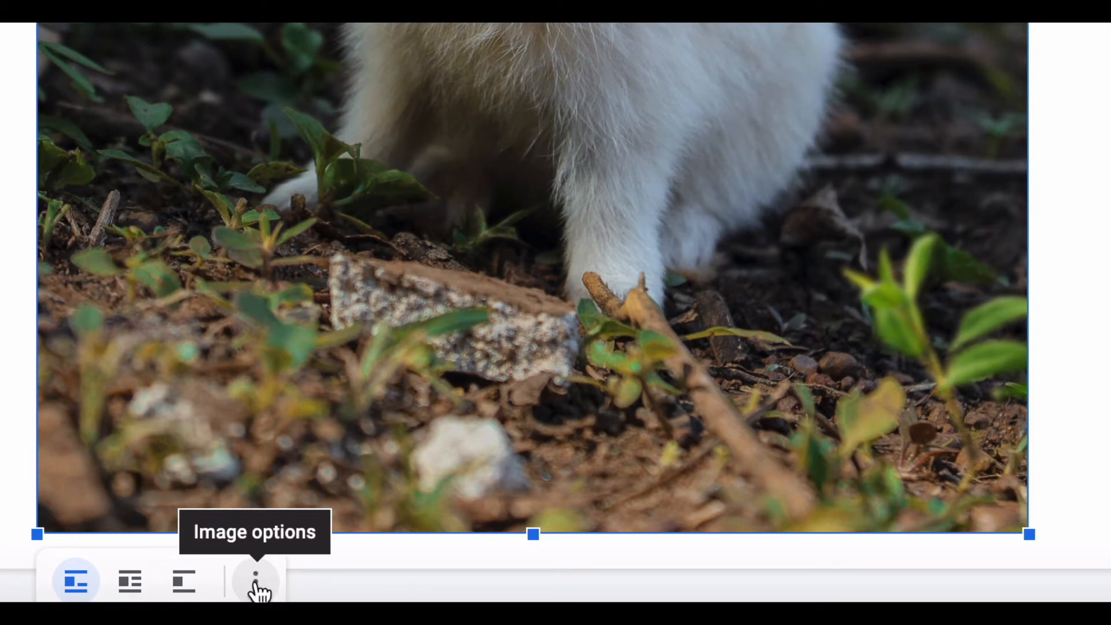
{"action": "left_click", "coordinate": [256, 581]}
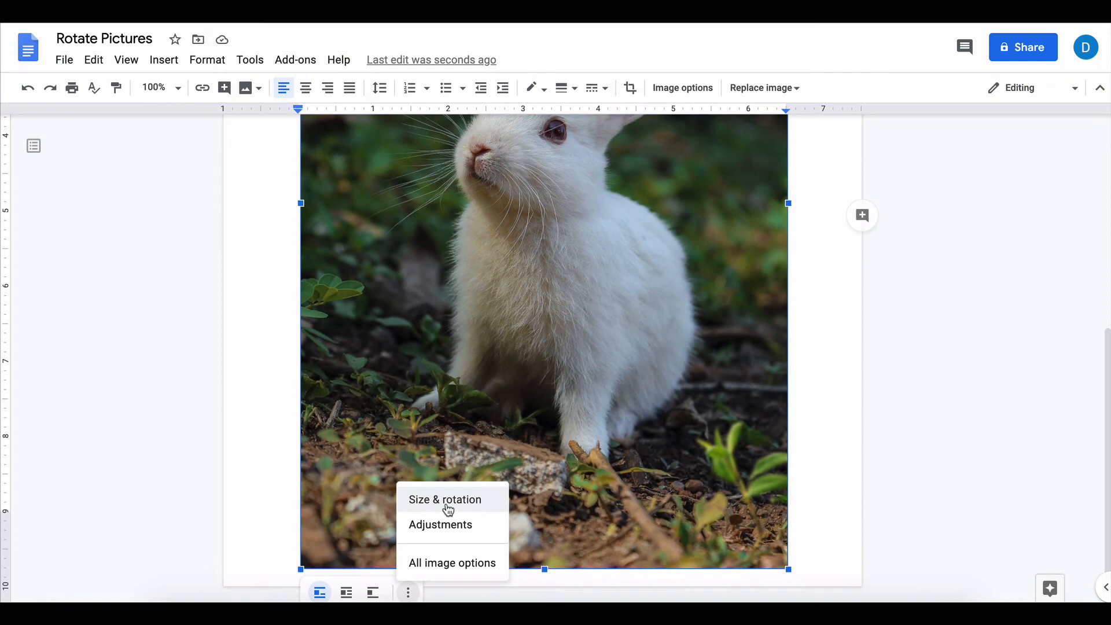
{"action": "mouse_move", "coordinate": [469, 509]}
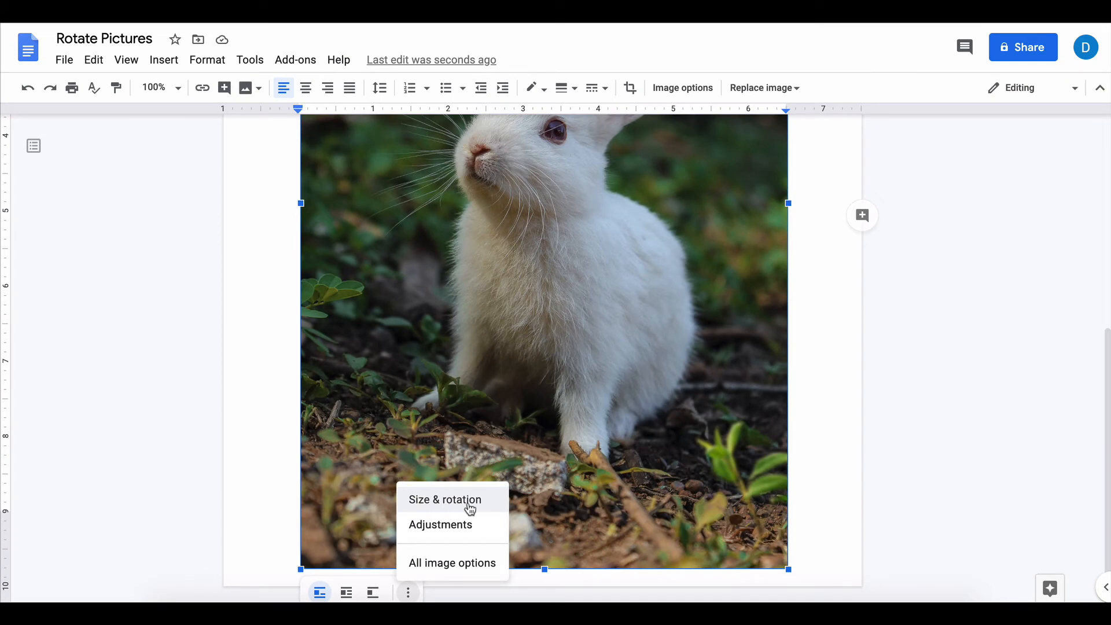
{"action": "left_click", "coordinate": [444, 500]}
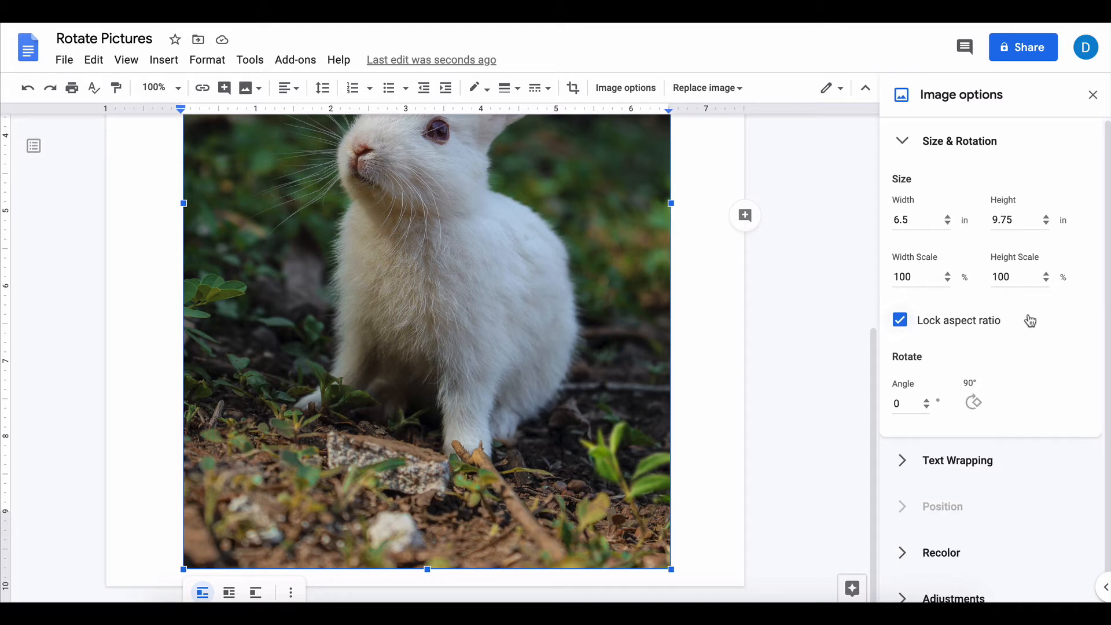
Shrink the photo to 2.87 × 4.31 in with aspect ratio locked.
{"action": "scroll", "scroll_direction": "down", "scroll_amount": 3}
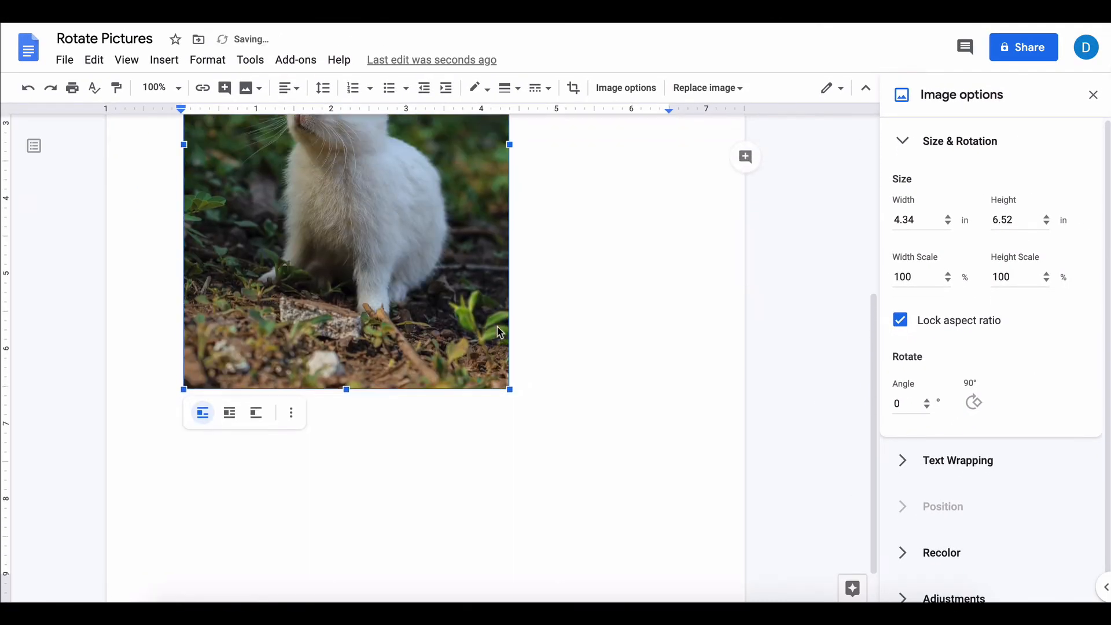
{"action": "left_click", "coordinate": [973, 401]}
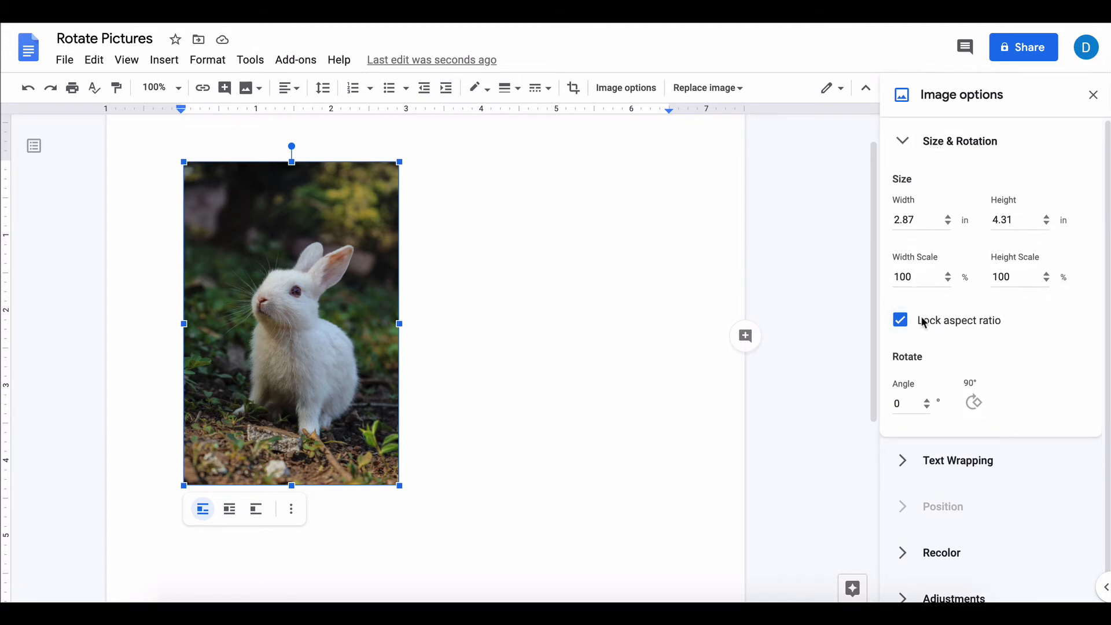
{"action": "mouse_move", "coordinate": [973, 401]}
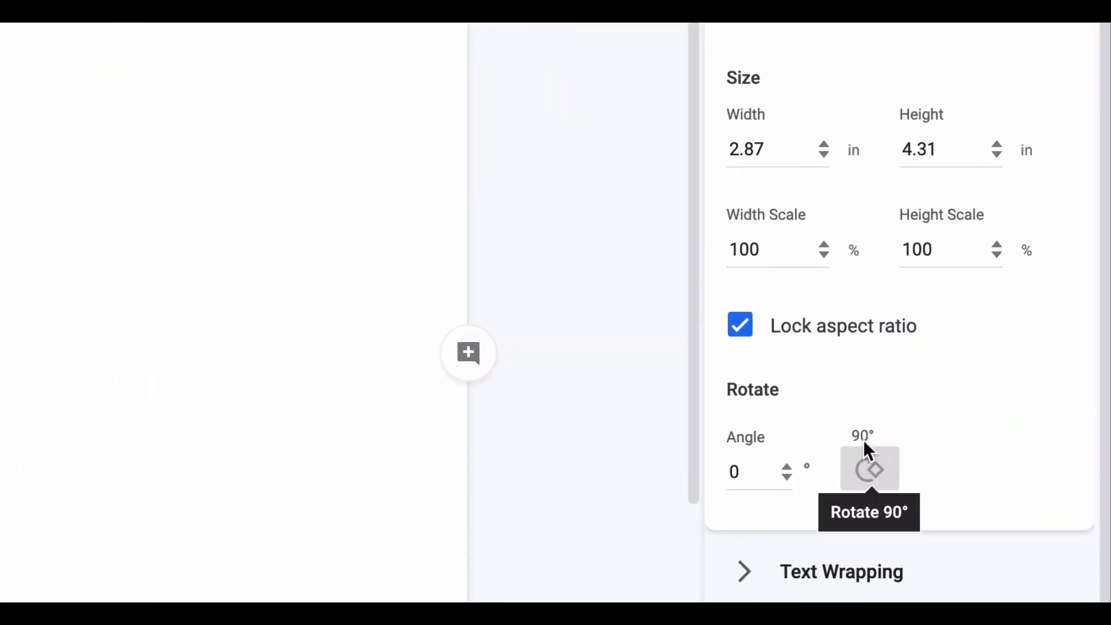
{"action": "mouse_move", "coordinate": [858, 485]}
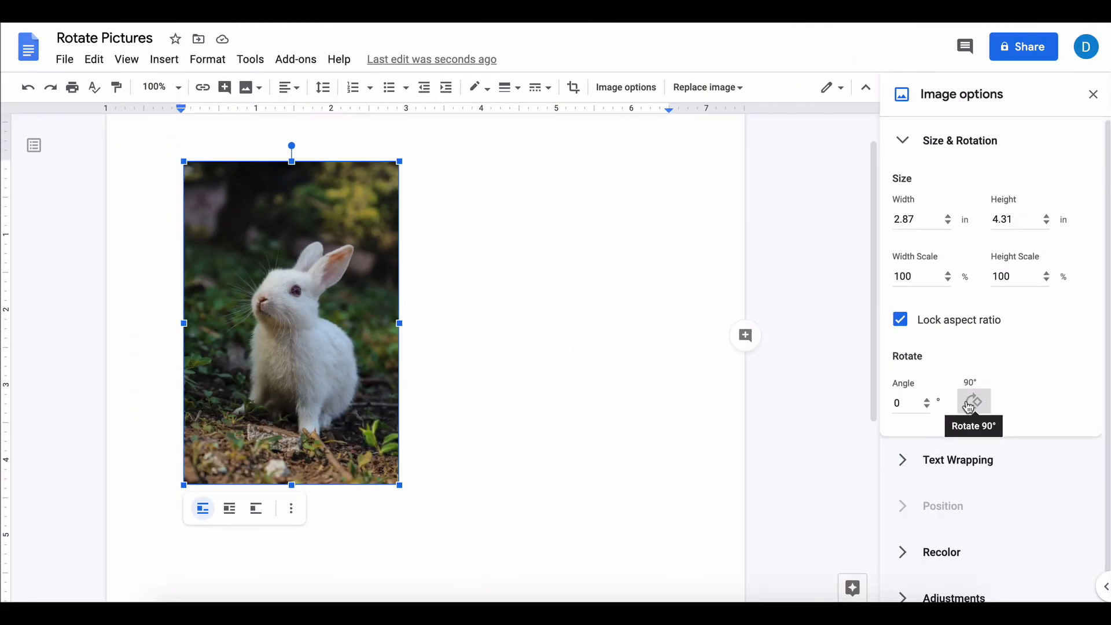
{"action": "left_click", "coordinate": [974, 401]}
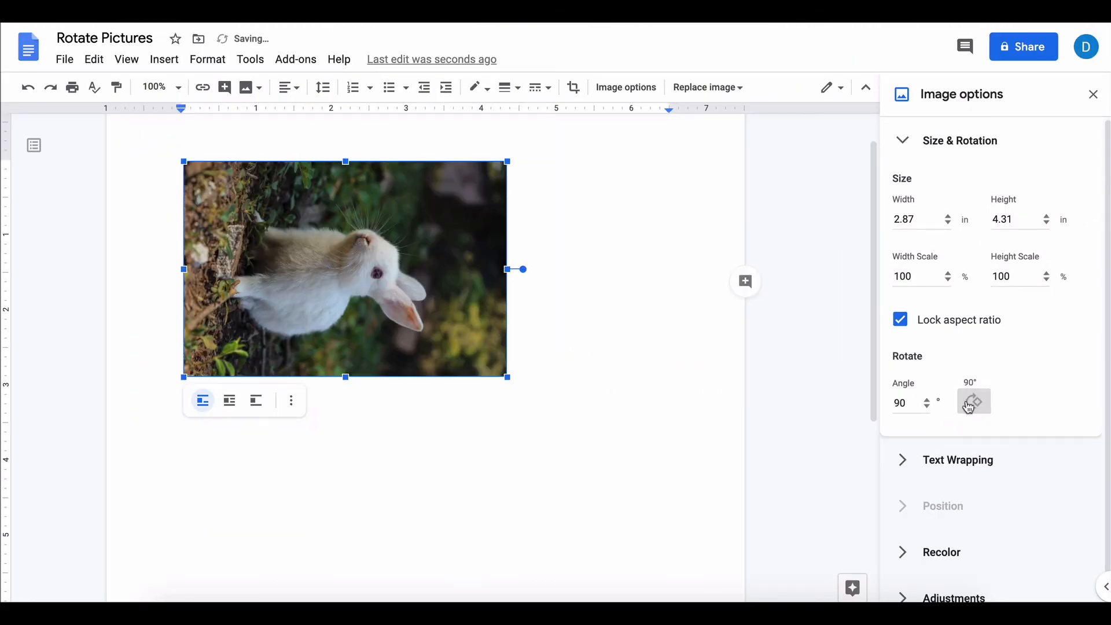
{"action": "left_click", "coordinate": [973, 401]}
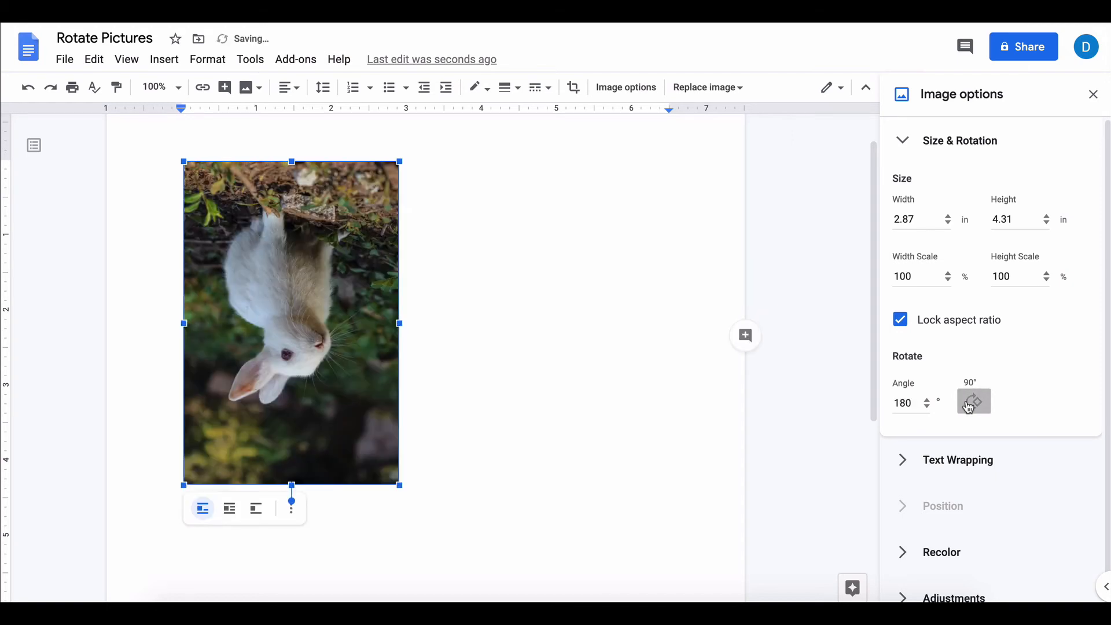
{"action": "left_click", "coordinate": [973, 401]}
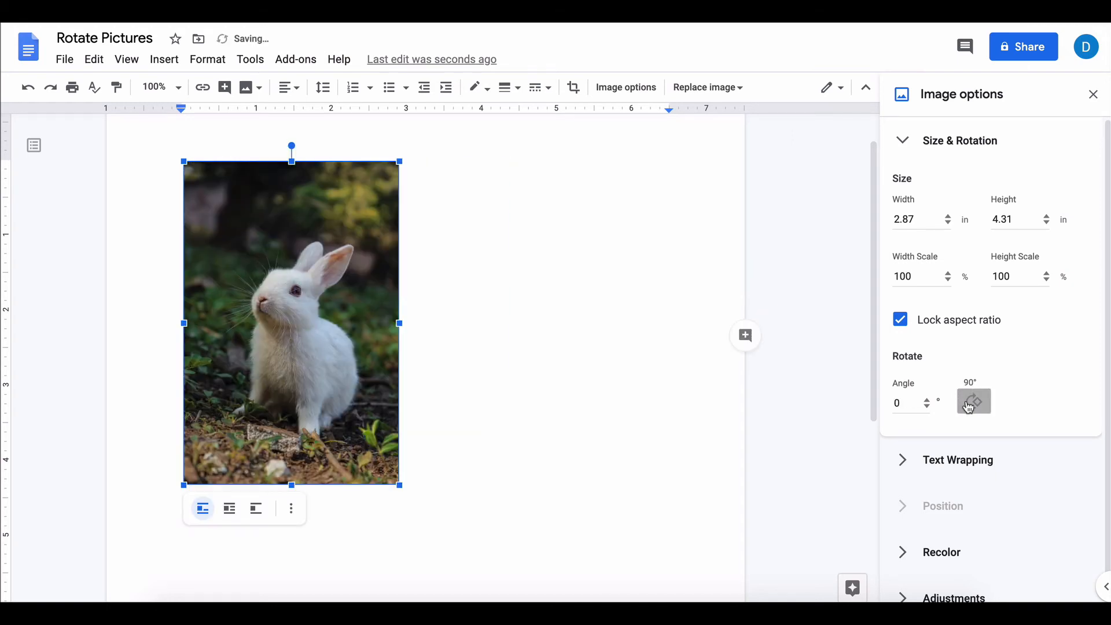
{"action": "mouse_move", "coordinate": [928, 405]}
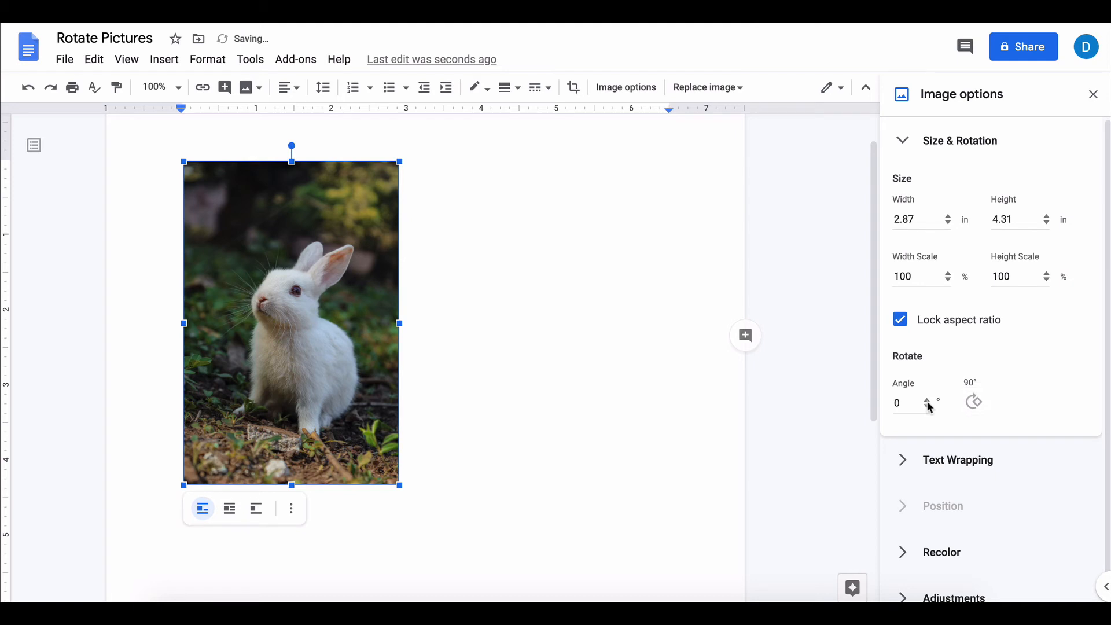
{"action": "left_click", "coordinate": [907, 403]}
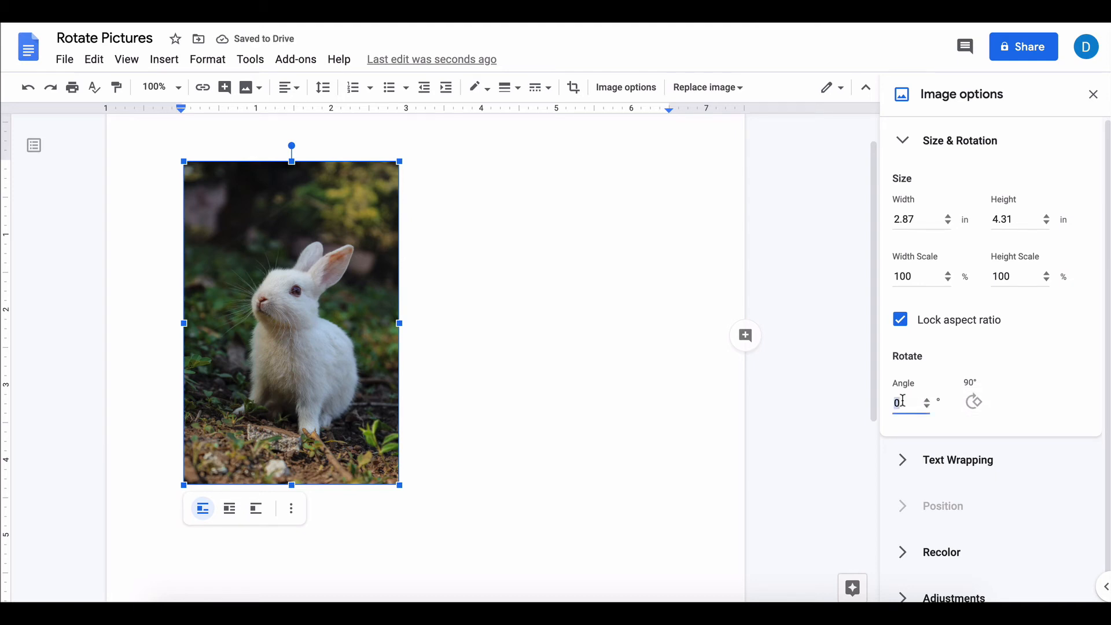